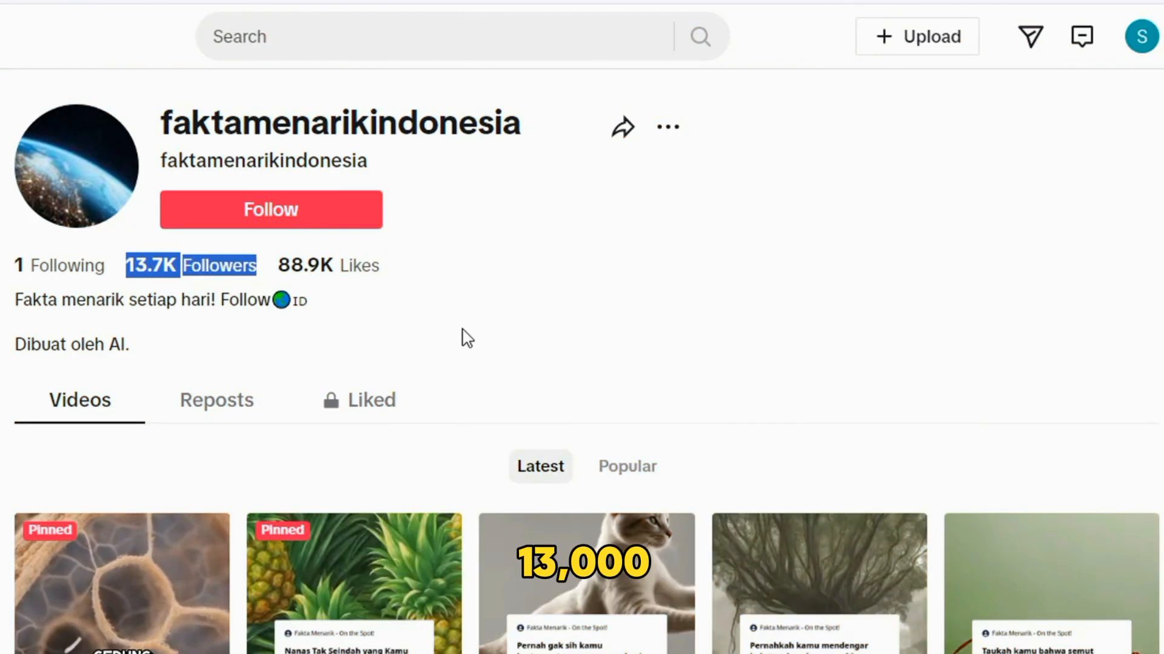
Scroll the Nullface landing page and view the Storytelling example video.
scroll("down", 3)
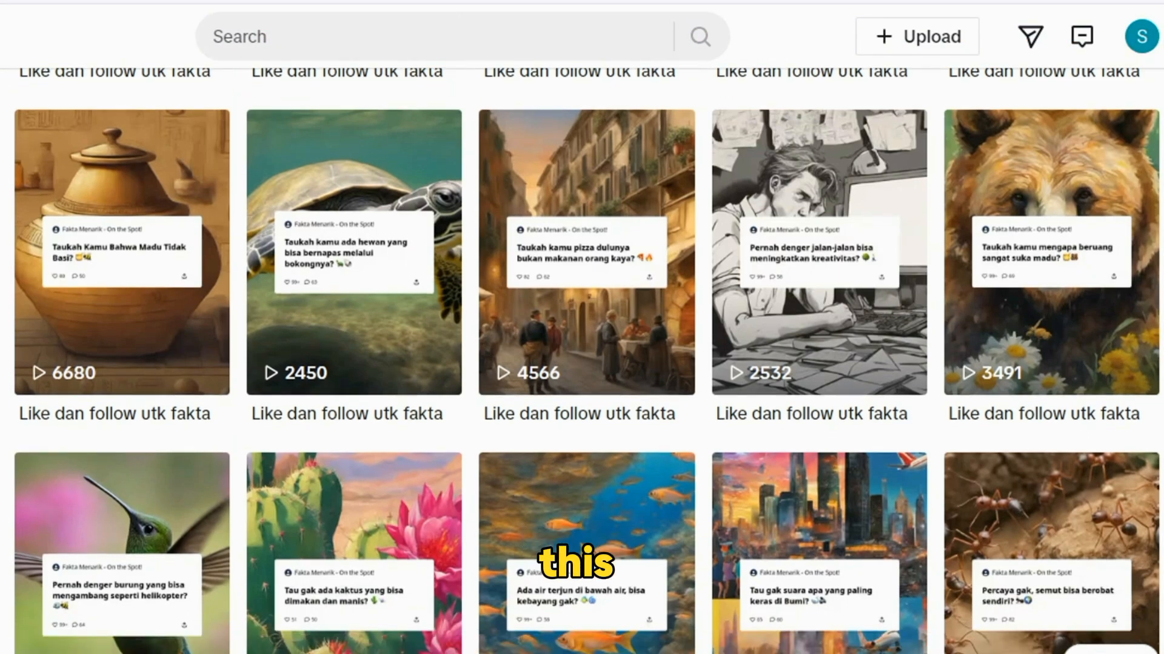
scroll("down", 3)
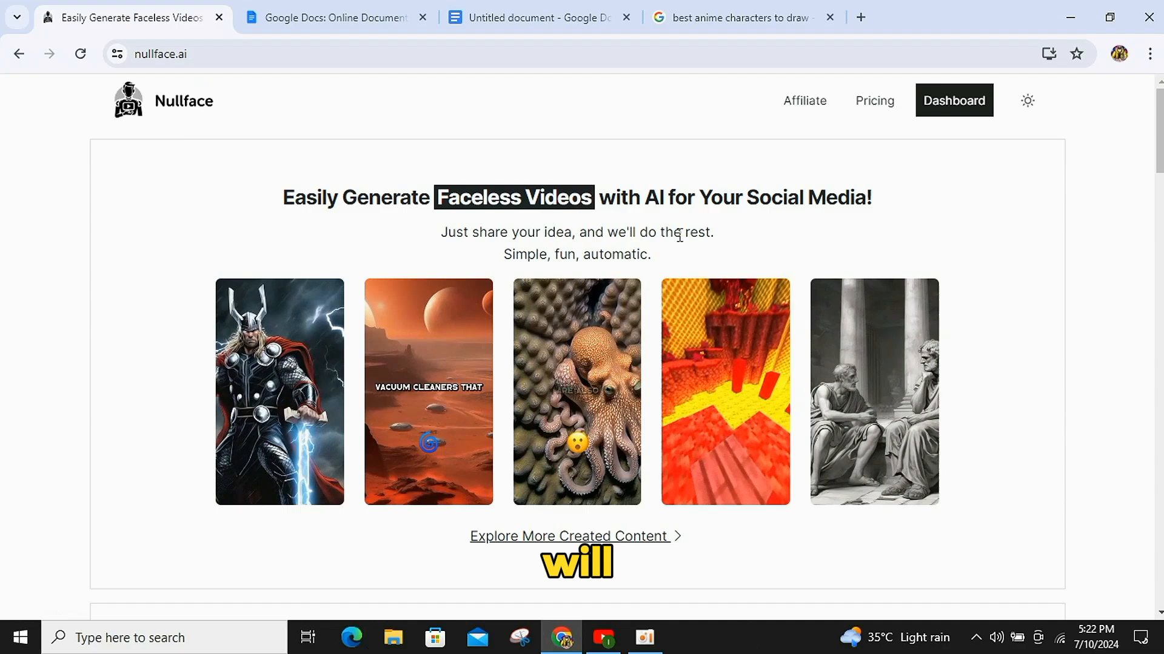
scroll("down", 3)
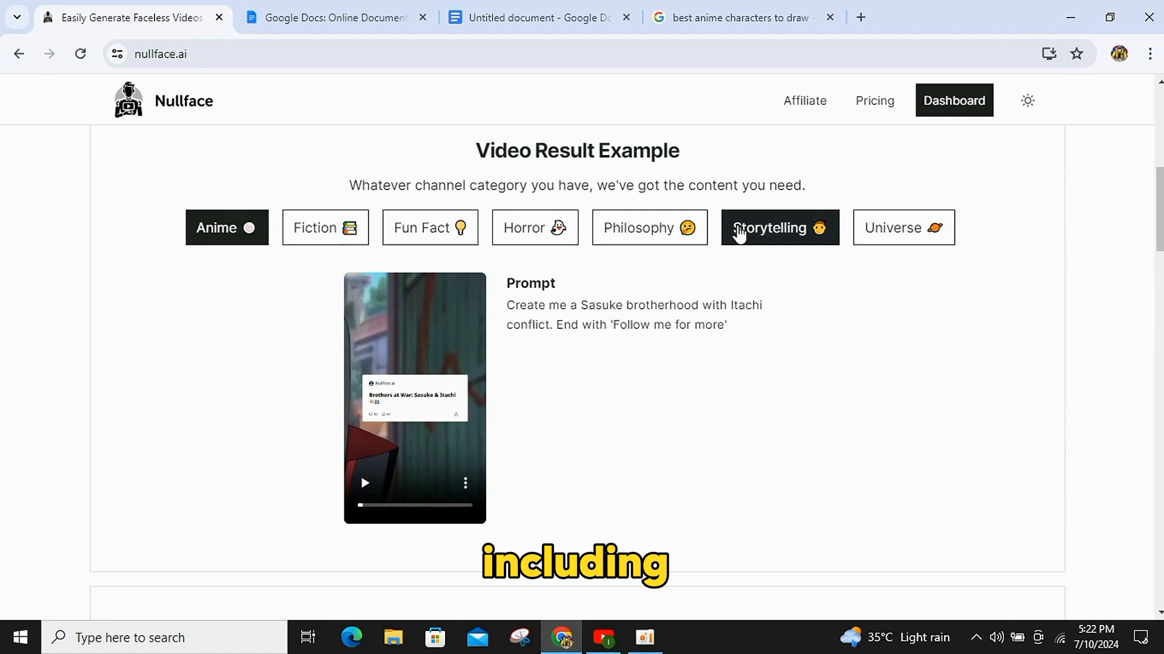
left_click(226, 228)
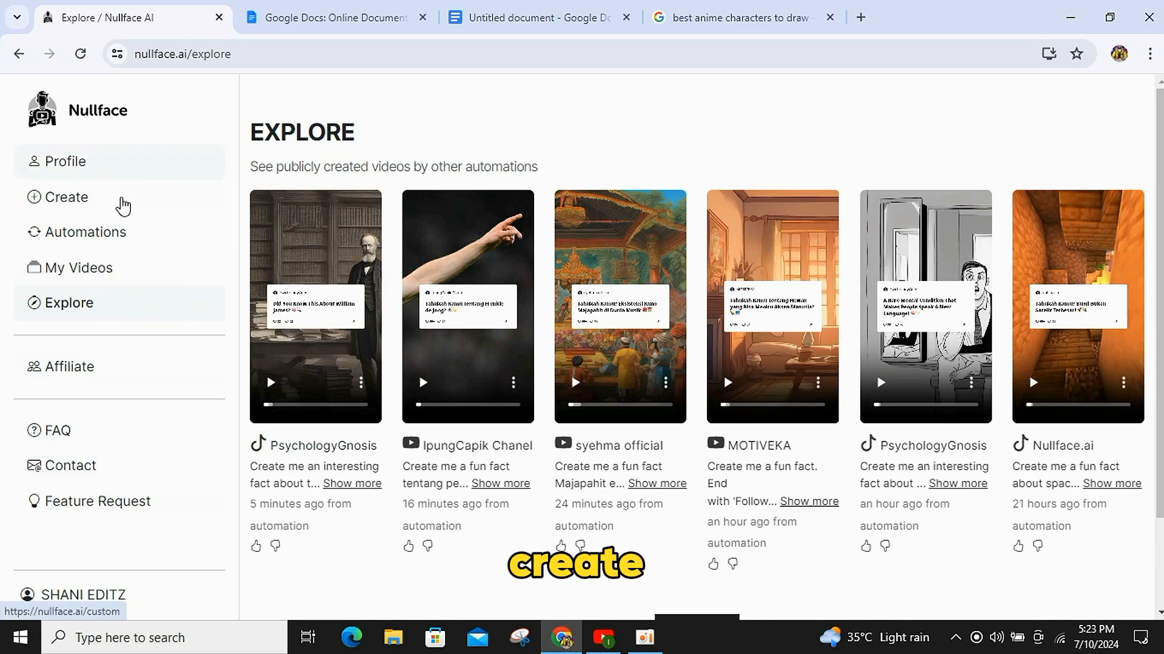
Open the Create Videos page for custom videos and switch to ChatGPT.
left_click(67, 197)
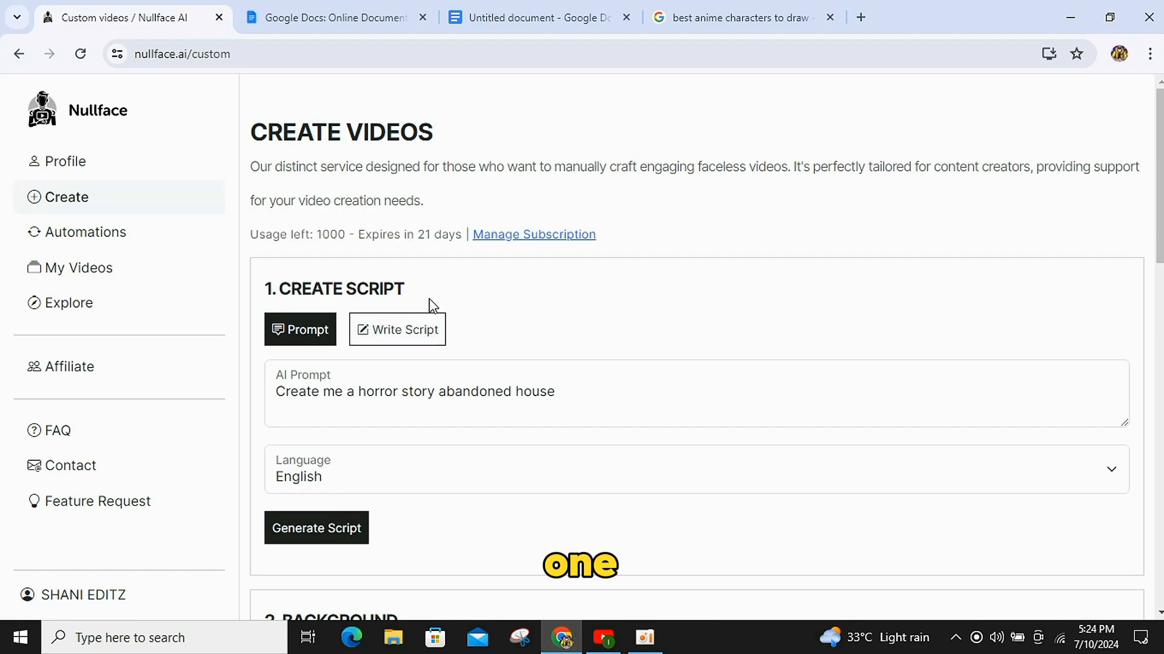
left_click(396, 330)
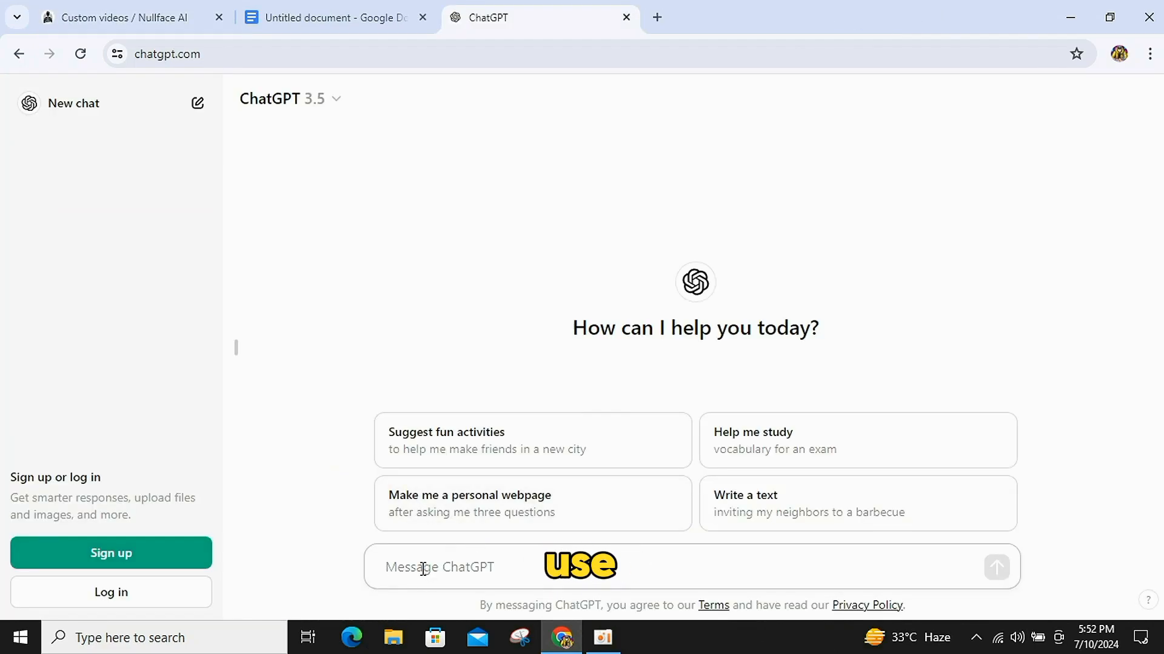
Have ChatGPT write a Katsuki Bakugo motivation story ending 'Follow me for more', then copy it into Nullface.
type("Give me a short motivation story for youtube shorts with Katsuki Bakugo . End with 'Follow me for more'")
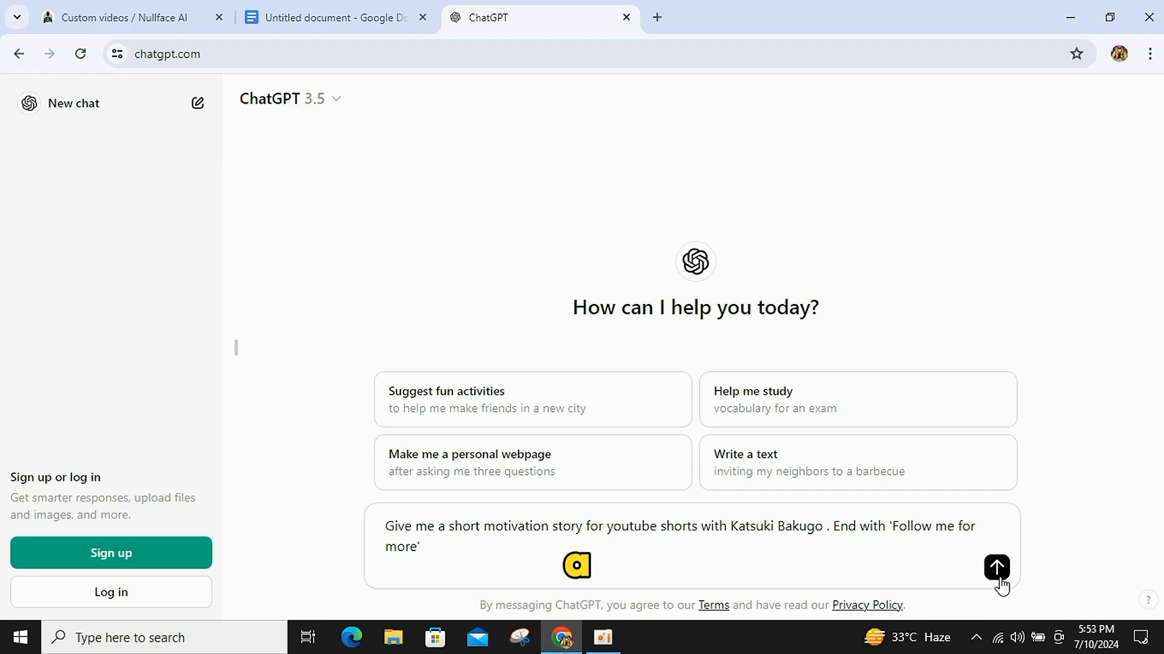
left_click(995, 567)
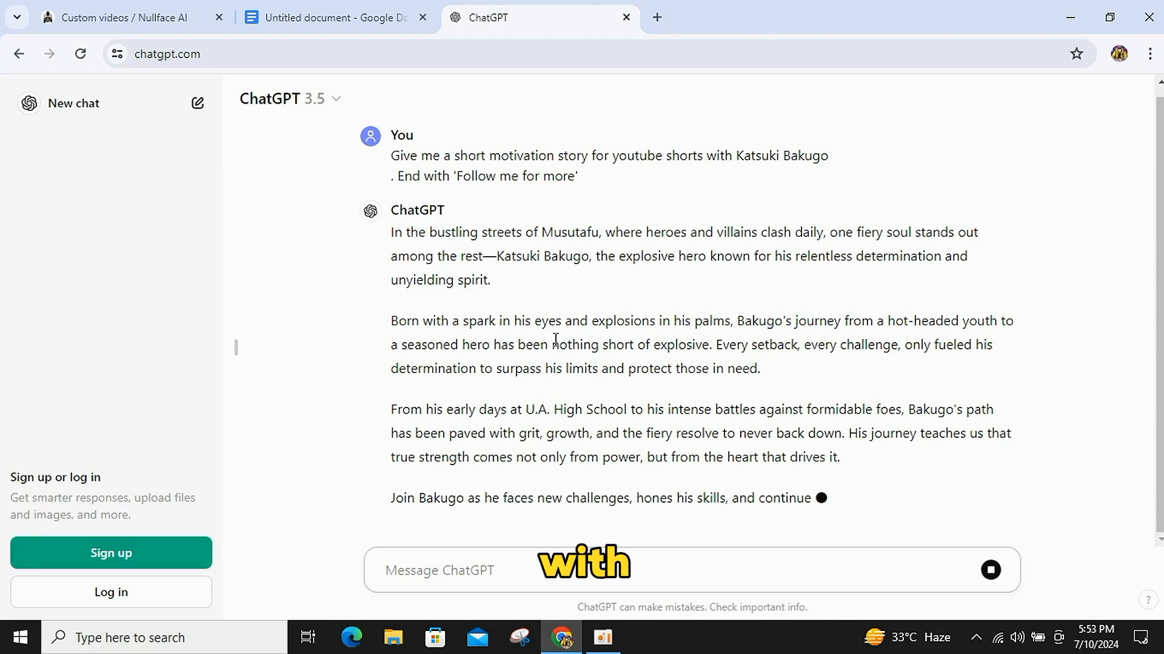
scroll("down", 3)
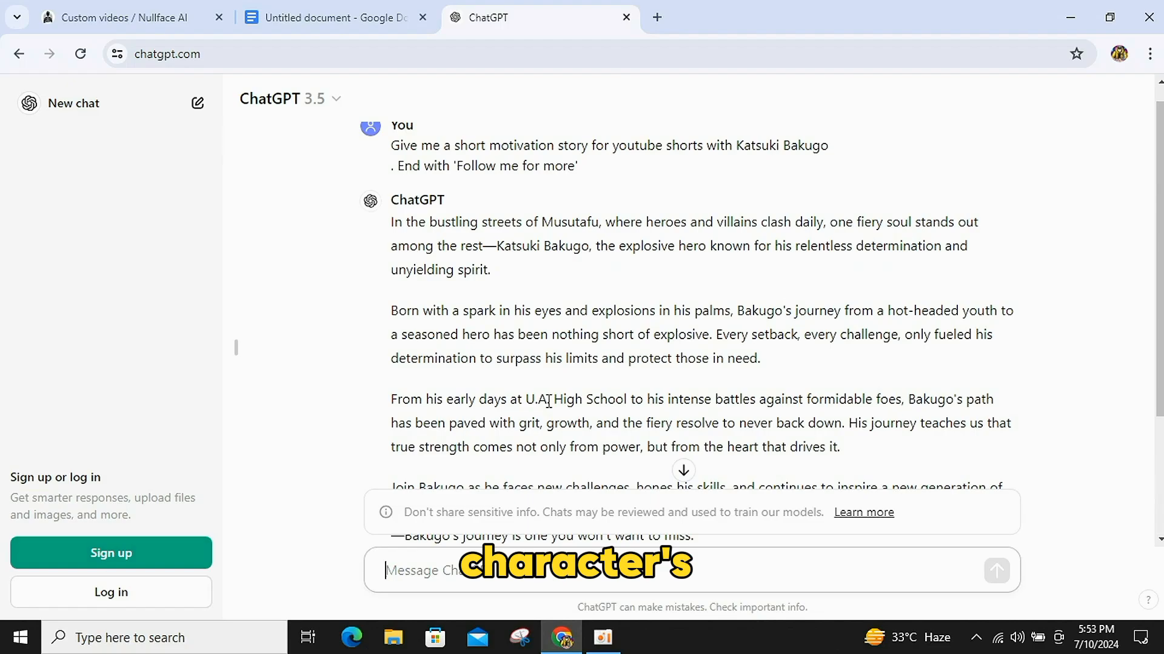
scroll("down", 3)
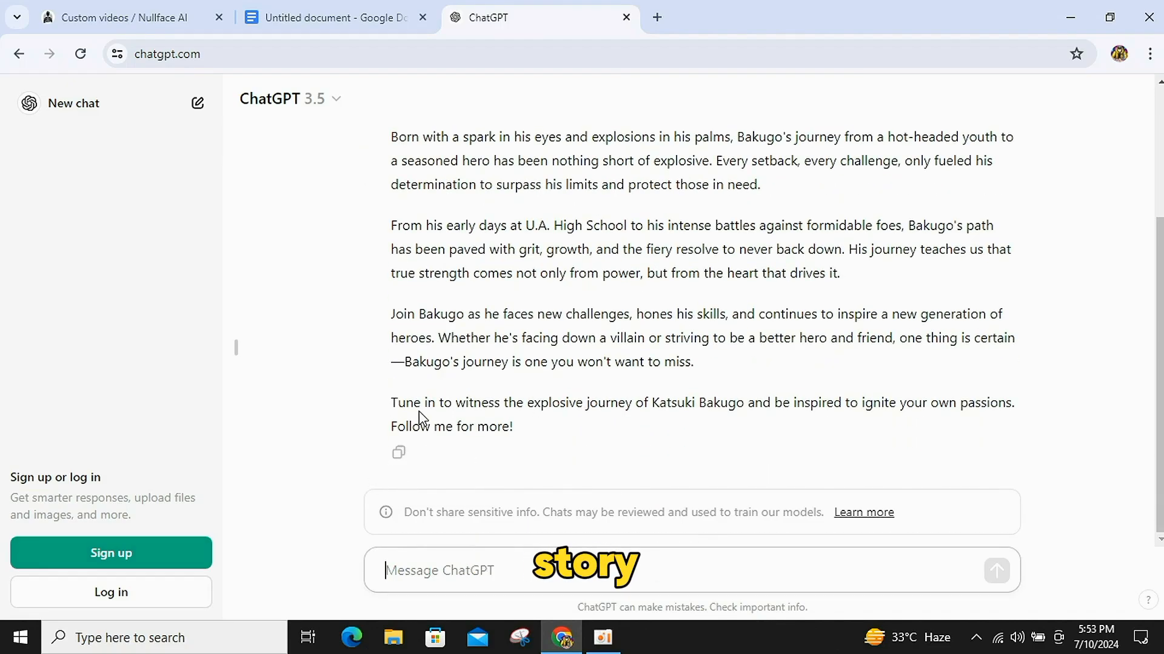
left_click(399, 452)
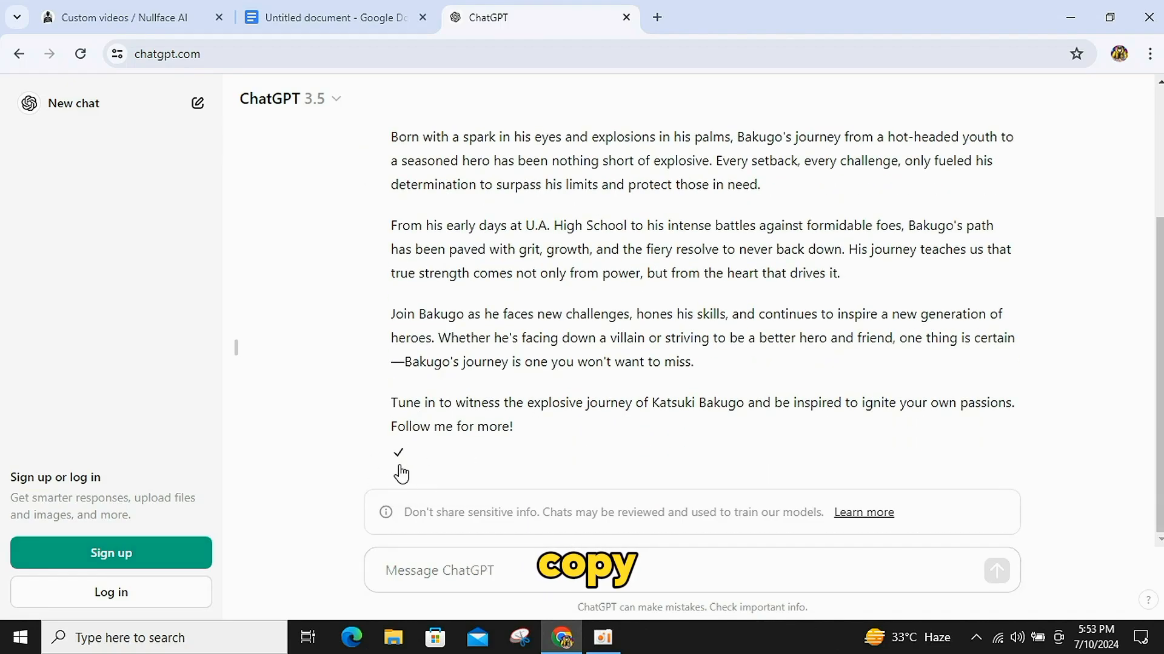
left_click(130, 17)
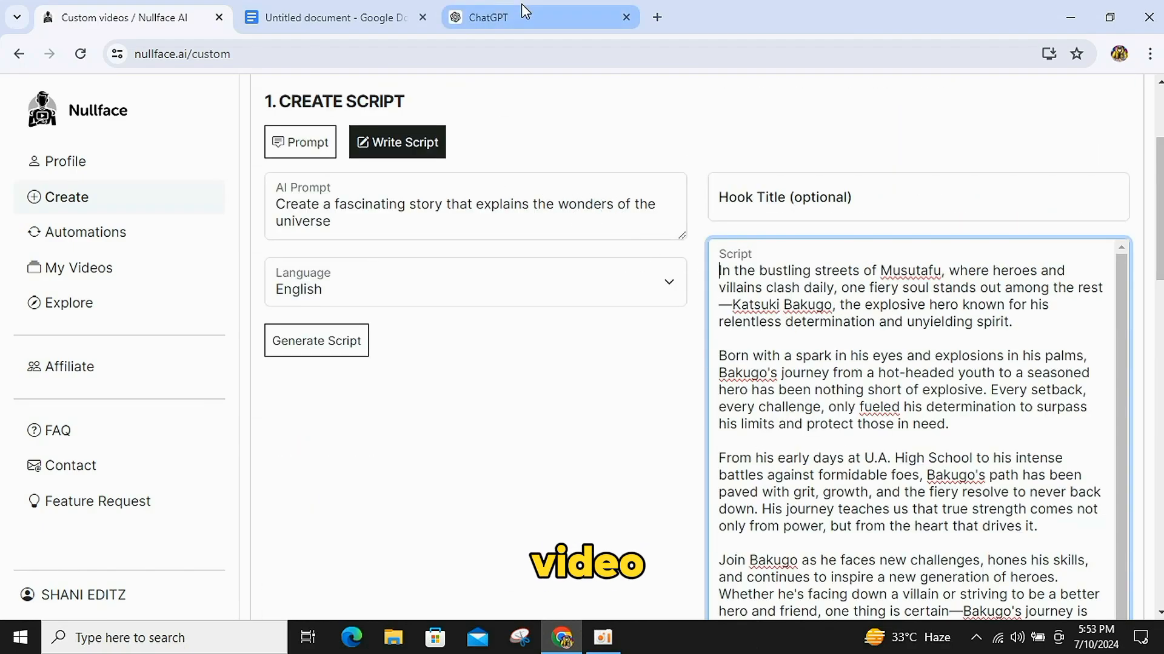
Begin typing a one-line story request in ChatGPT, then return to Nullface.
left_click(540, 17)
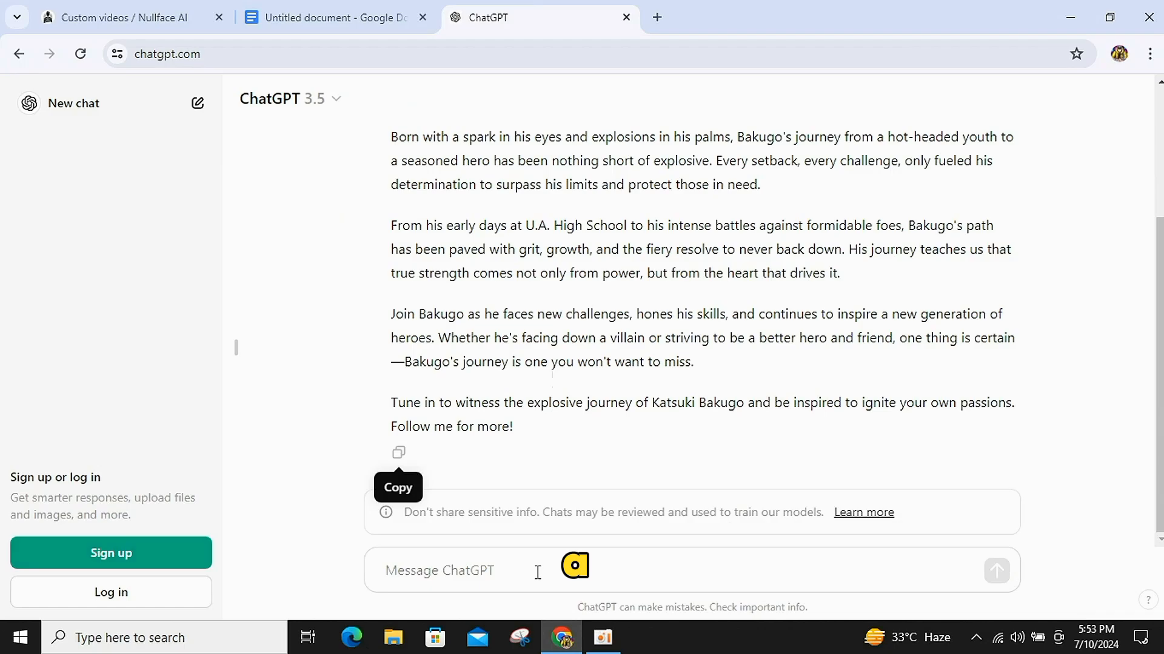
type("give me about story one")
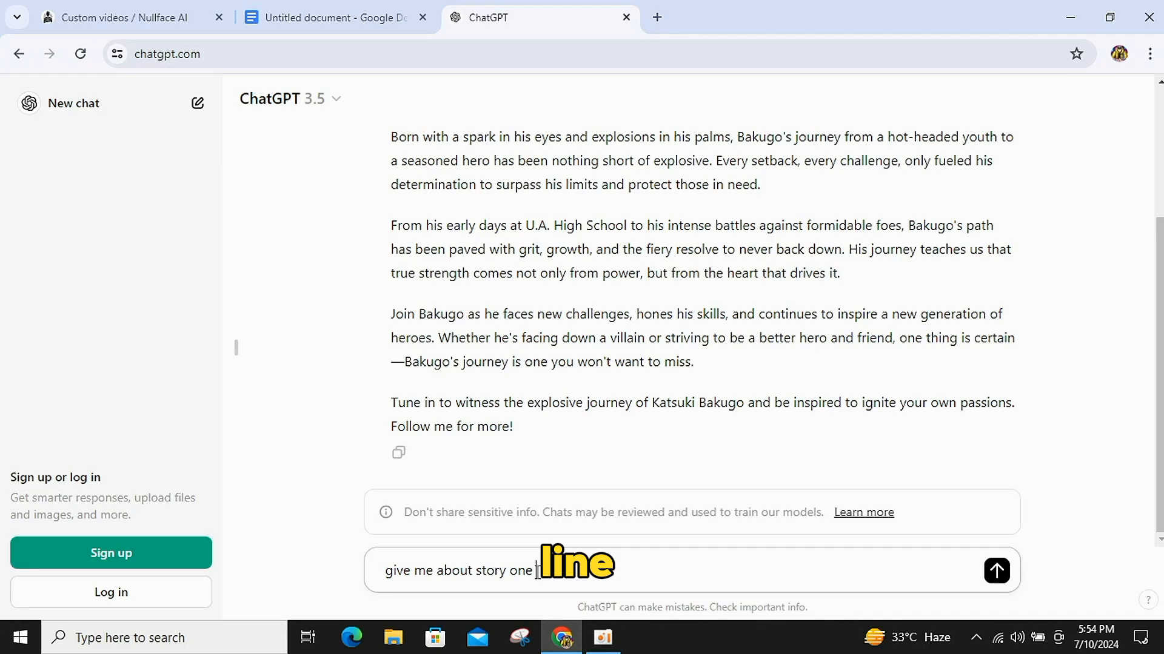
left_click(126, 17)
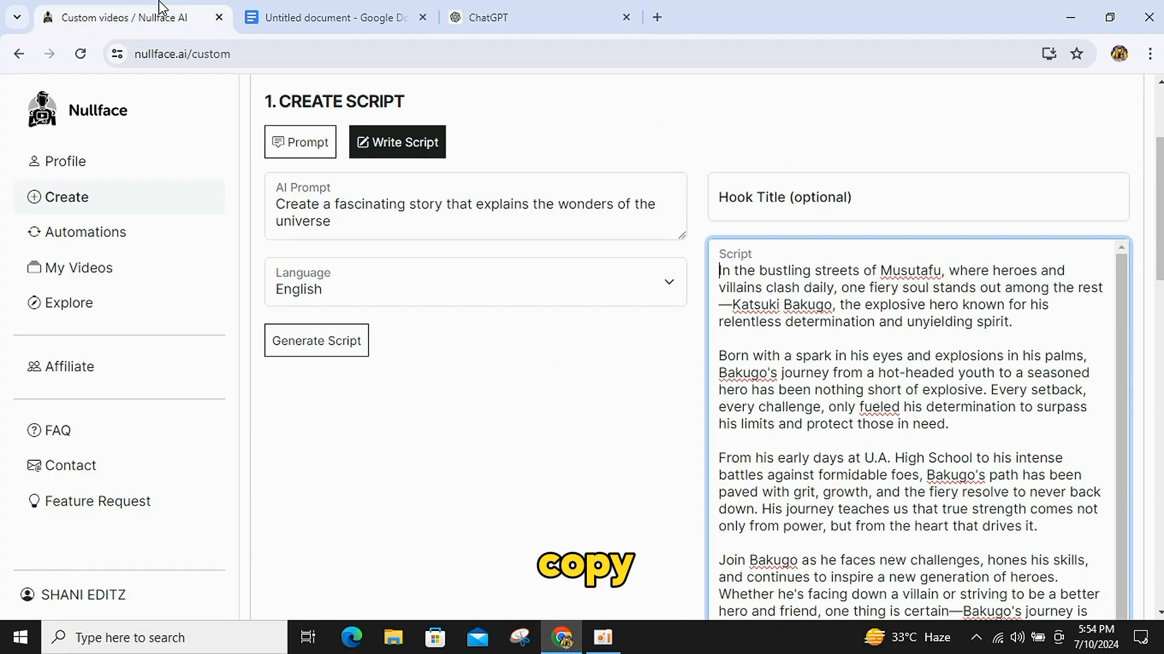
Replace the AI prompt text with the pasted one-line Bakugo story.
double_click(295, 204)
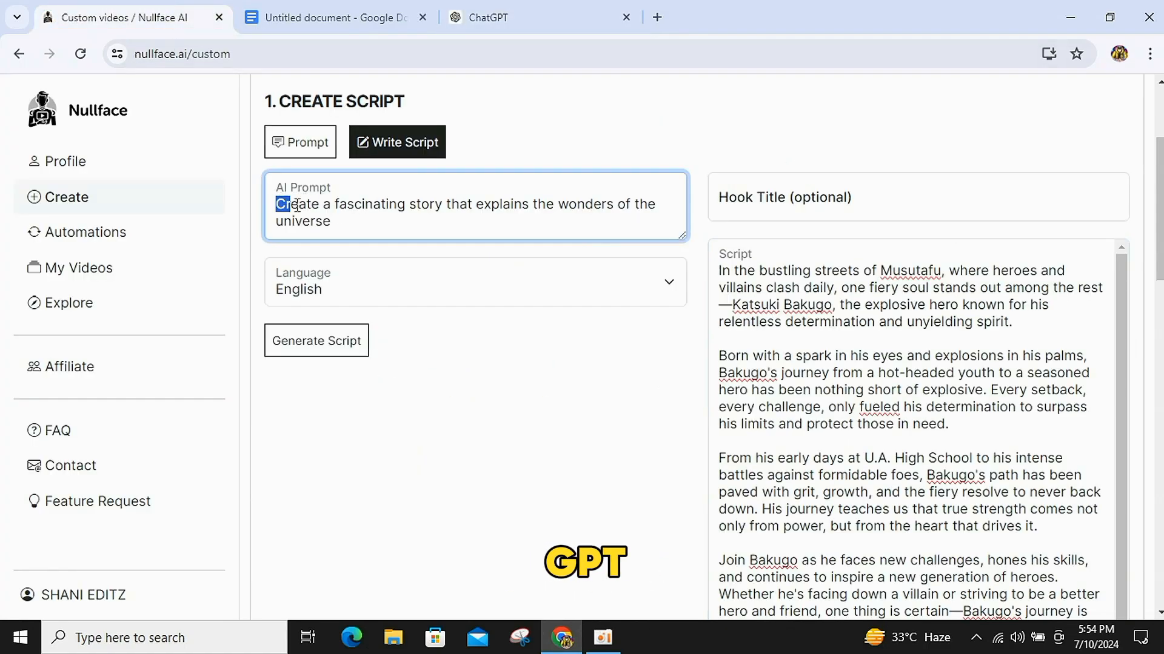
right_click(475, 206)
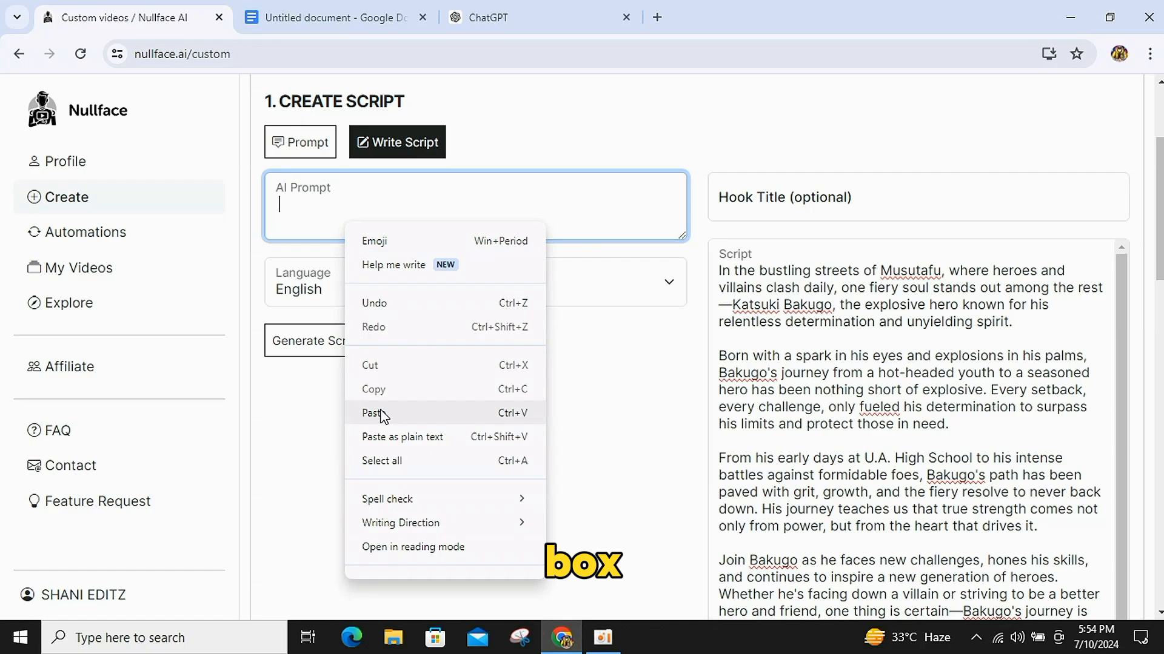
left_click(376, 412)
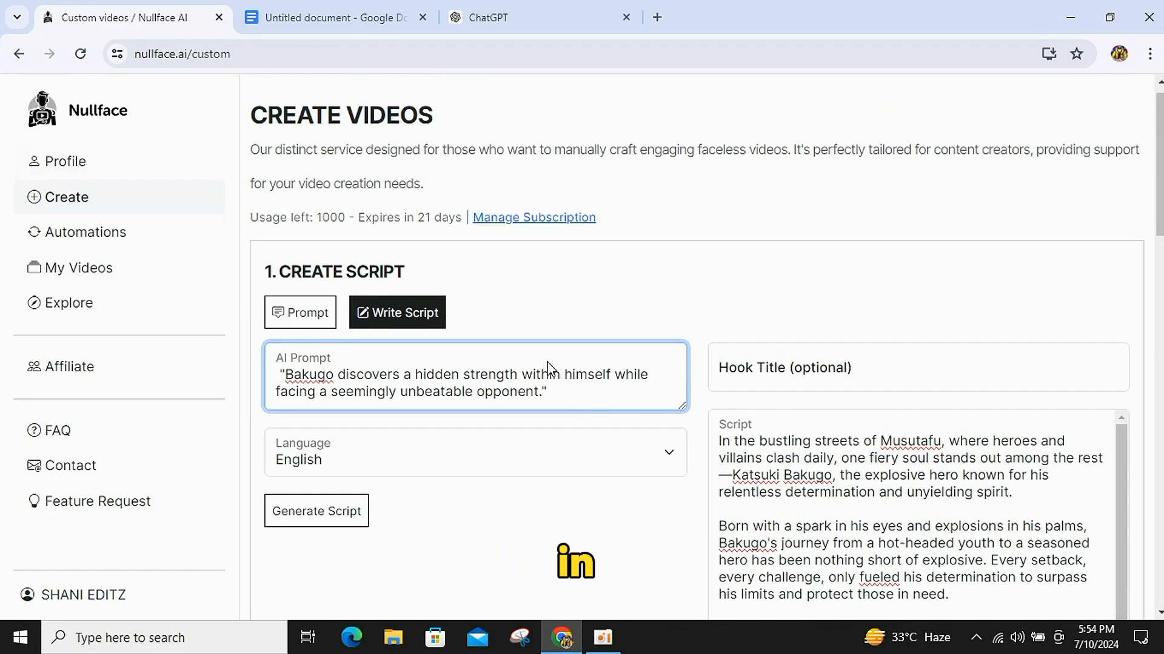
Open the script language list and enter the hook title 'Bakugo's Secret Power Unleashed!'.
left_click(474, 453)
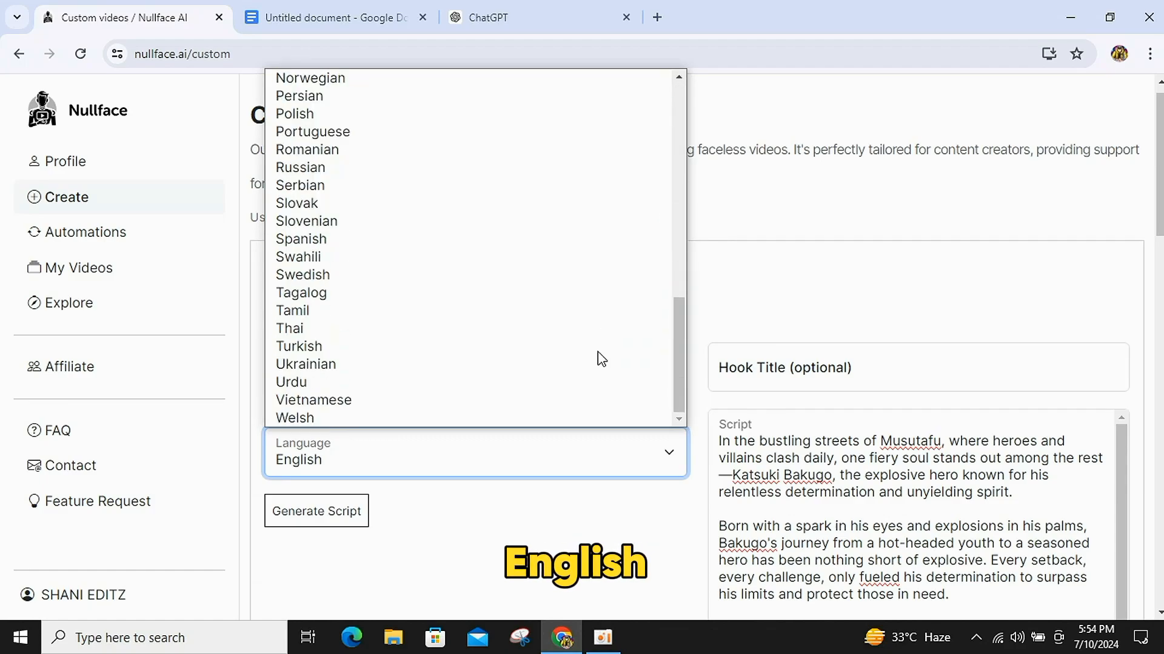
left_click(475, 452)
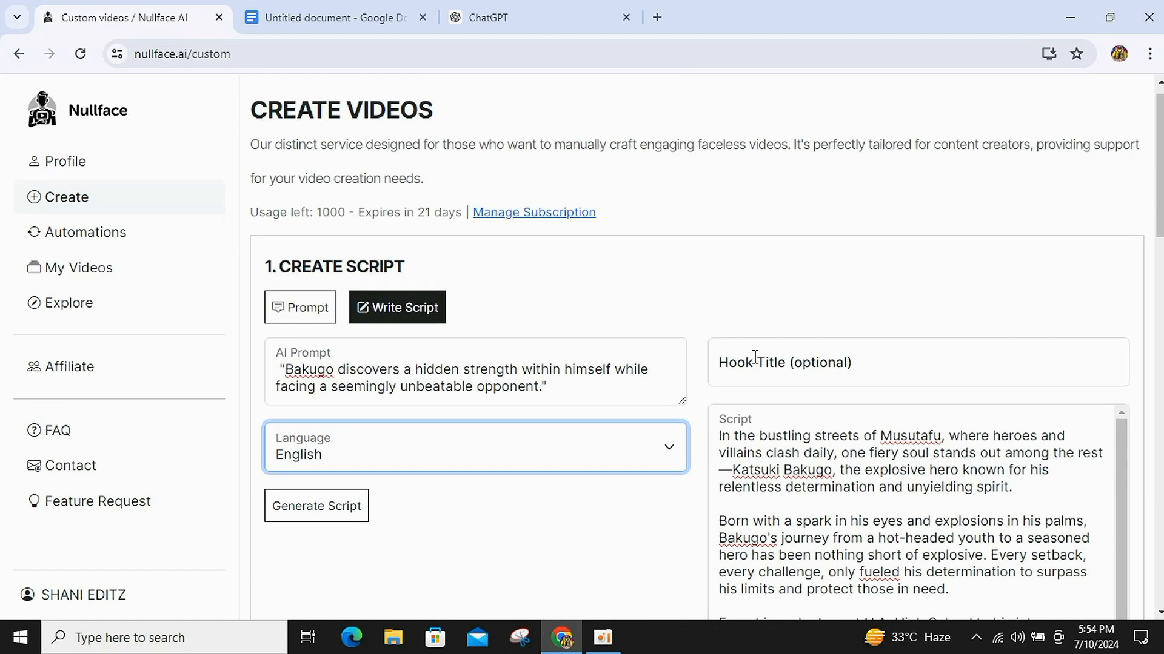
scroll("down", 3)
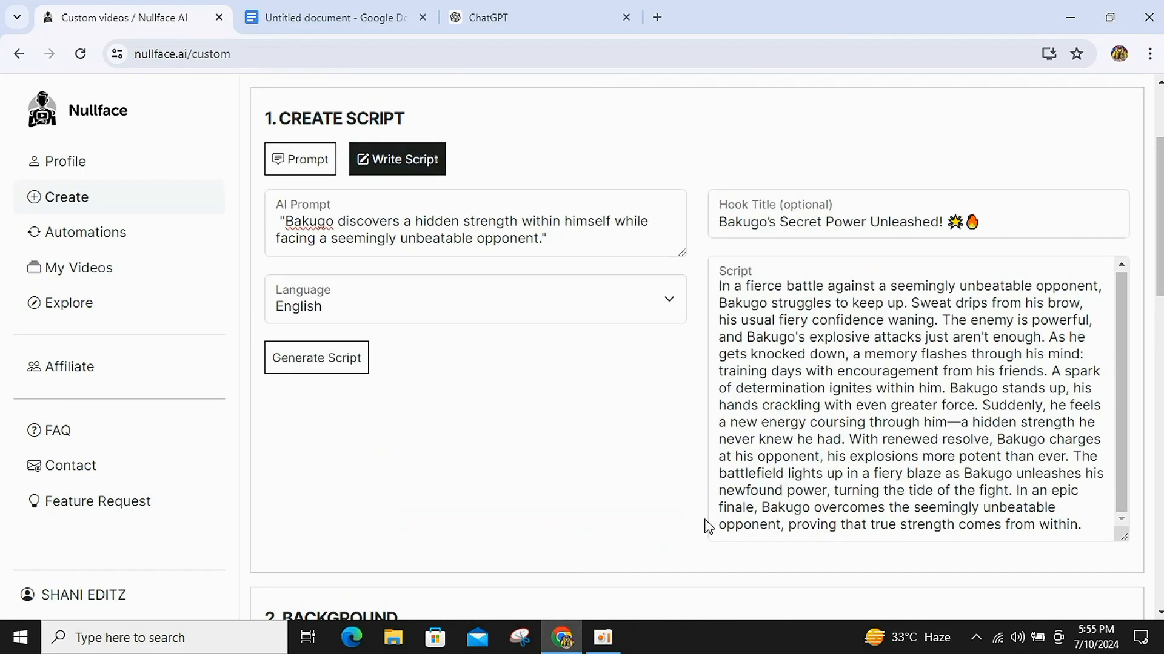
Keep Image as the background type and generate AI background images from the script.
scroll("down", 3)
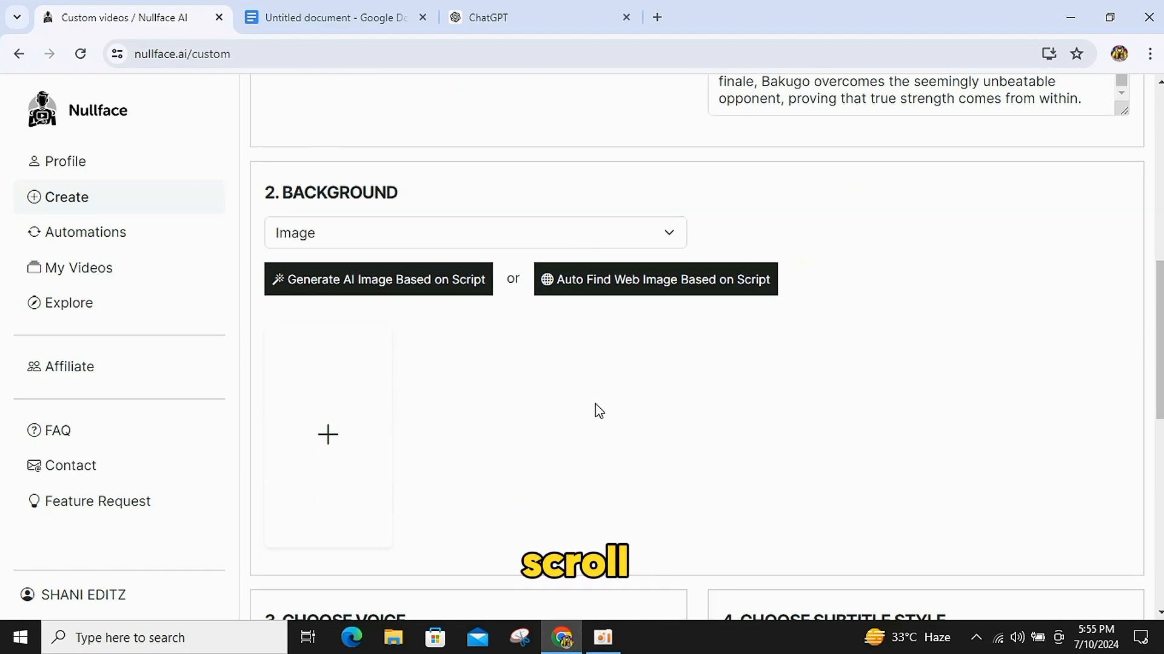
left_click(474, 232)
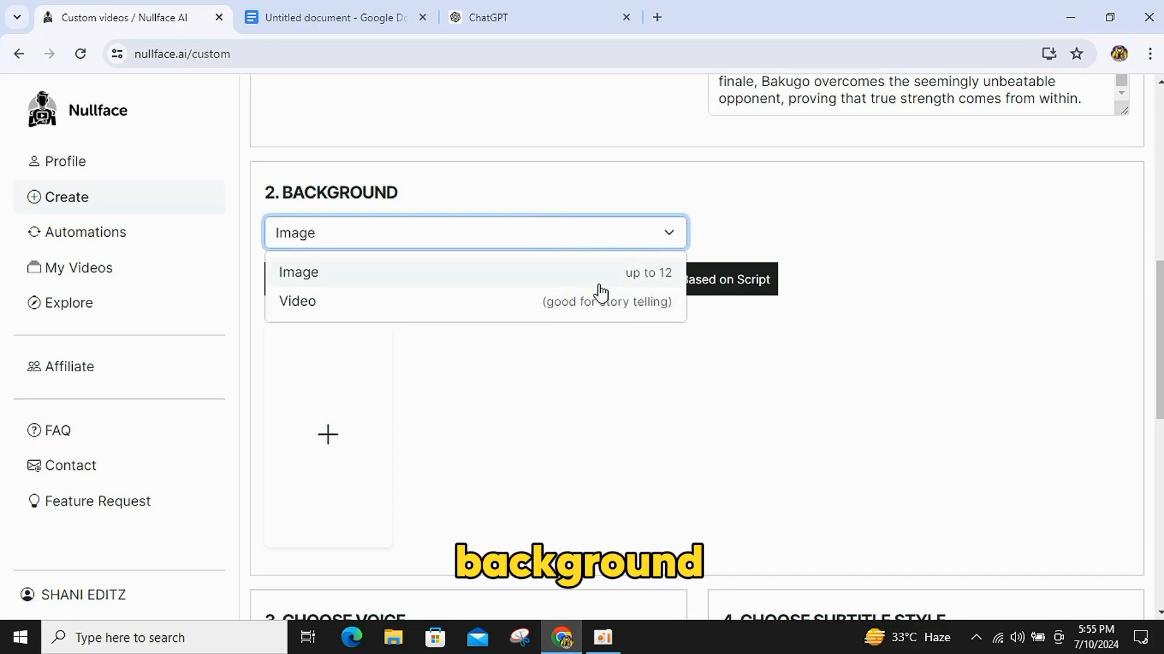
left_click(299, 272)
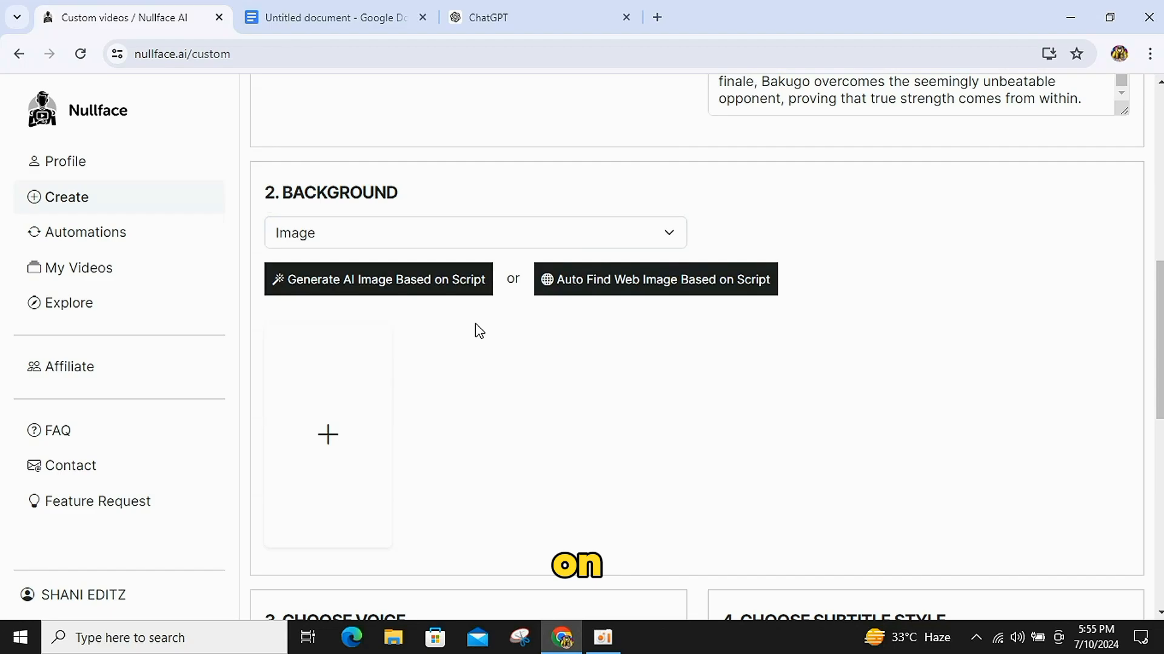
left_click(378, 279)
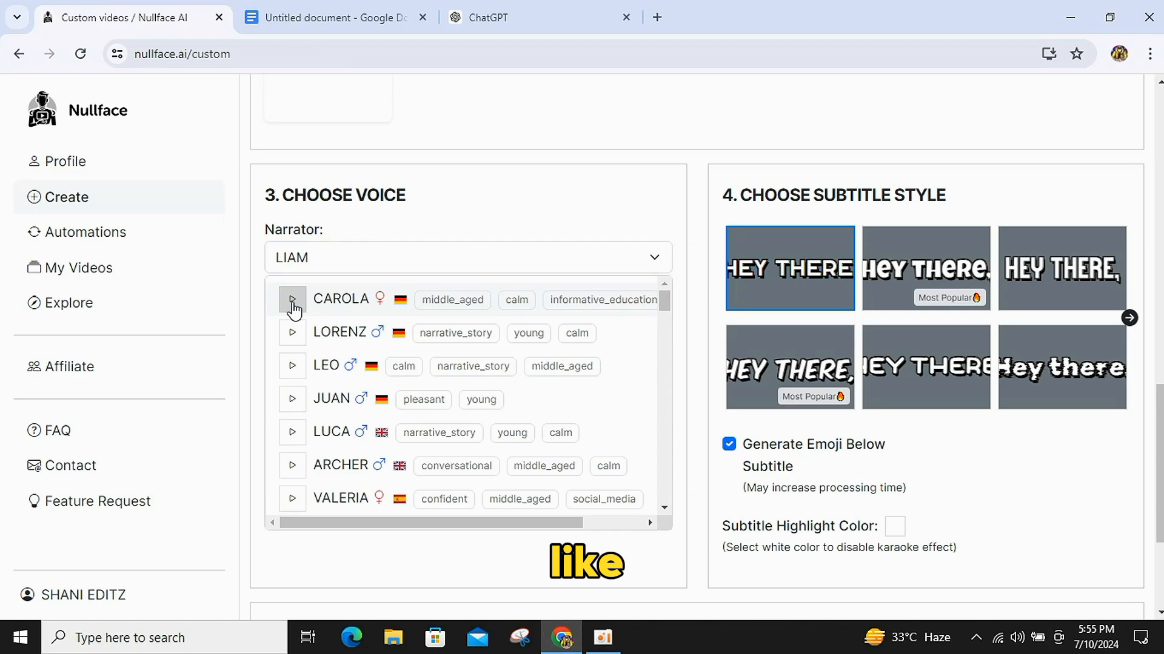
Preview narrator voices, select Adam, and pick a Most Popular subtitle style.
left_click(291, 332)
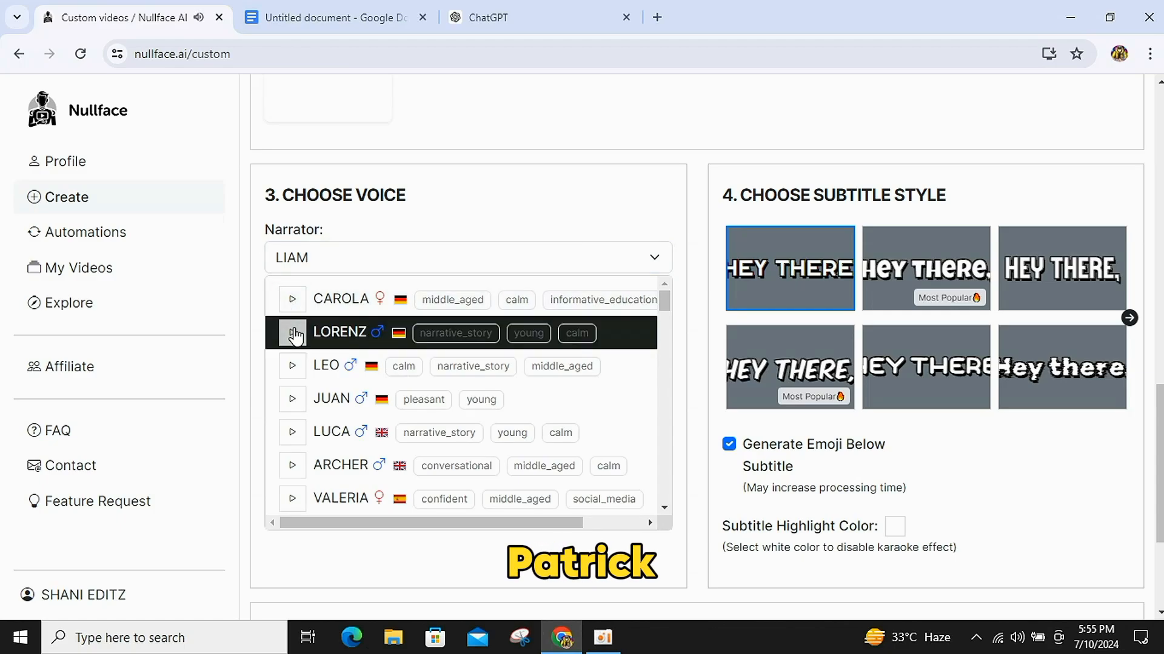
mouse_move(292, 370)
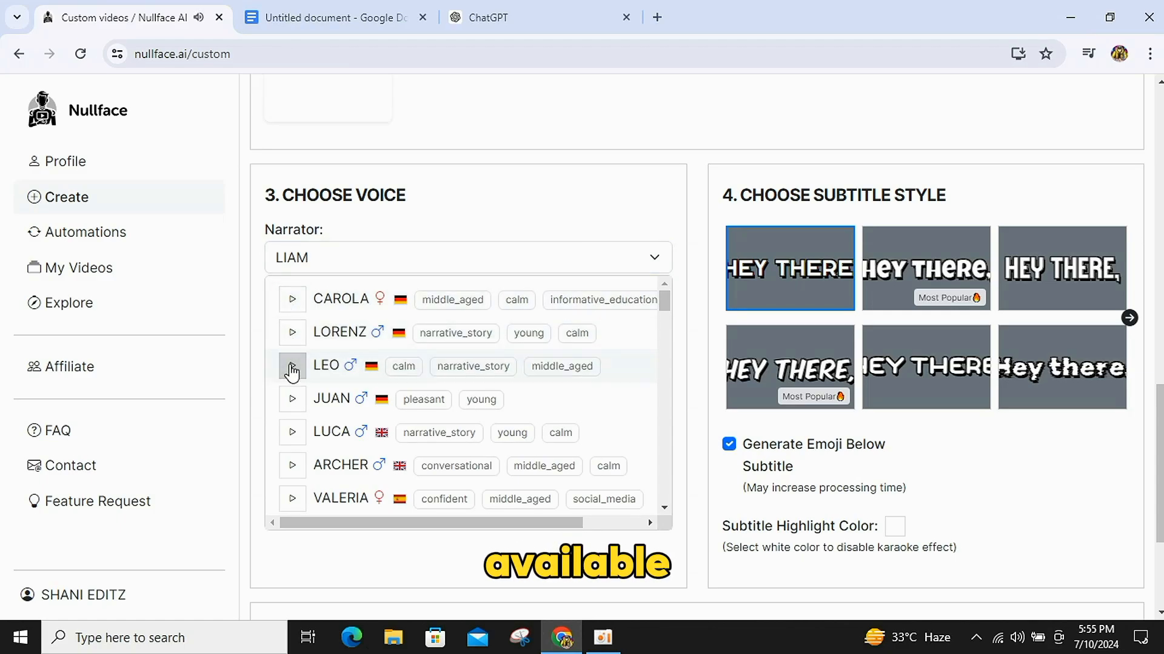
scroll("down", 3)
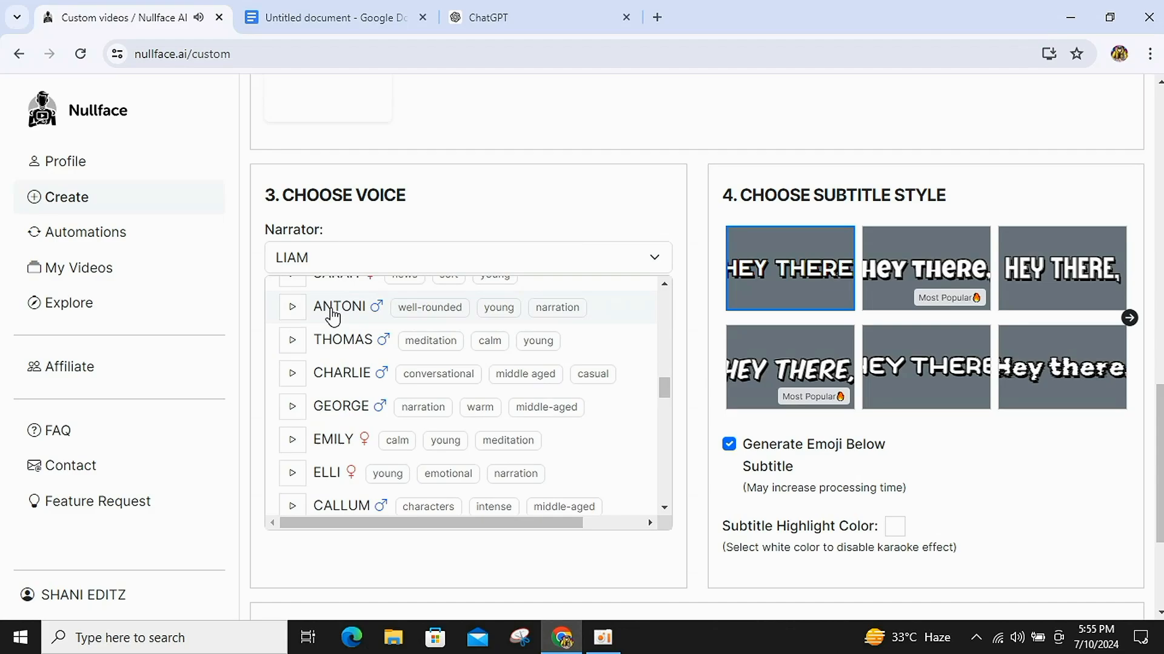
scroll("down", 3)
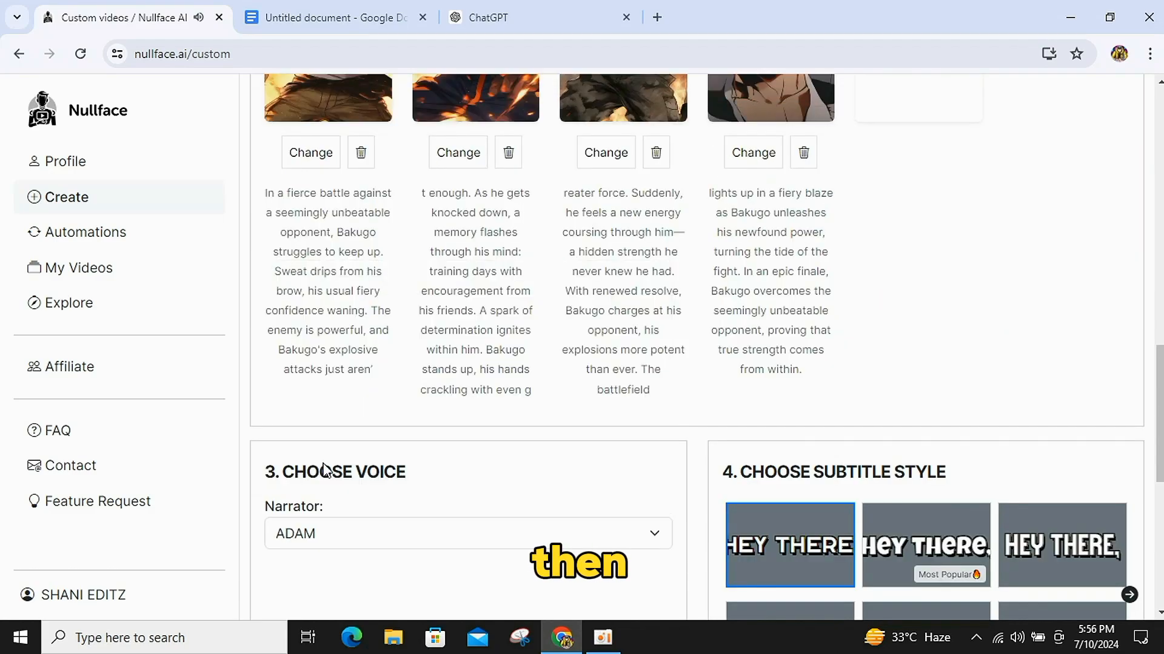
scroll("down", 3)
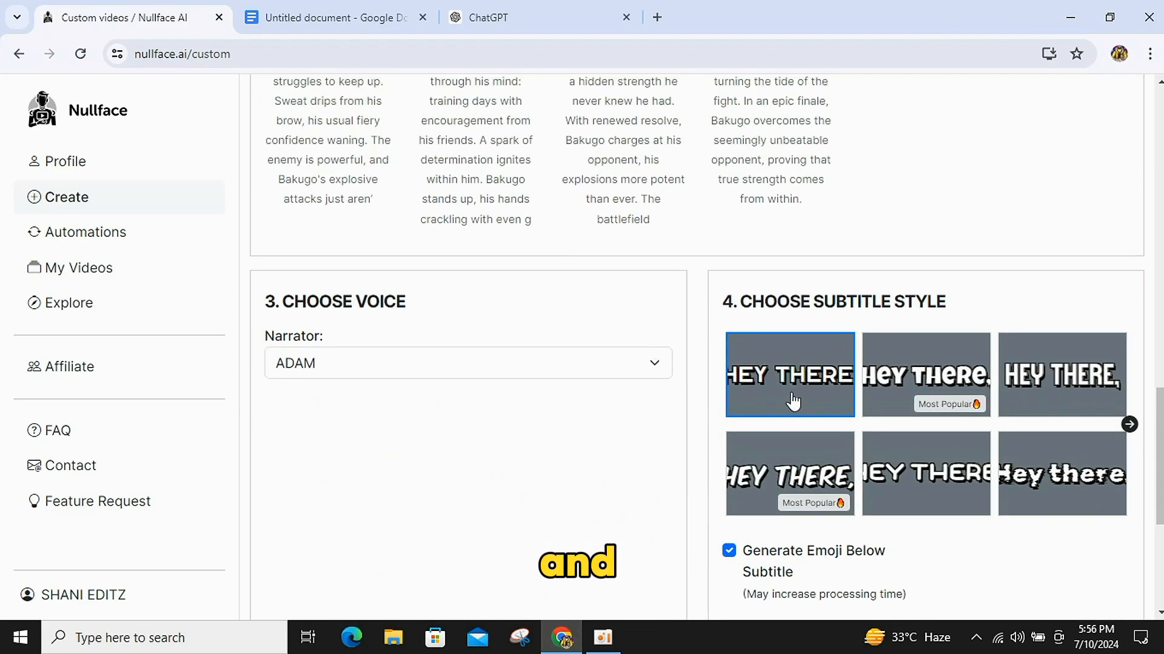
left_click(926, 374)
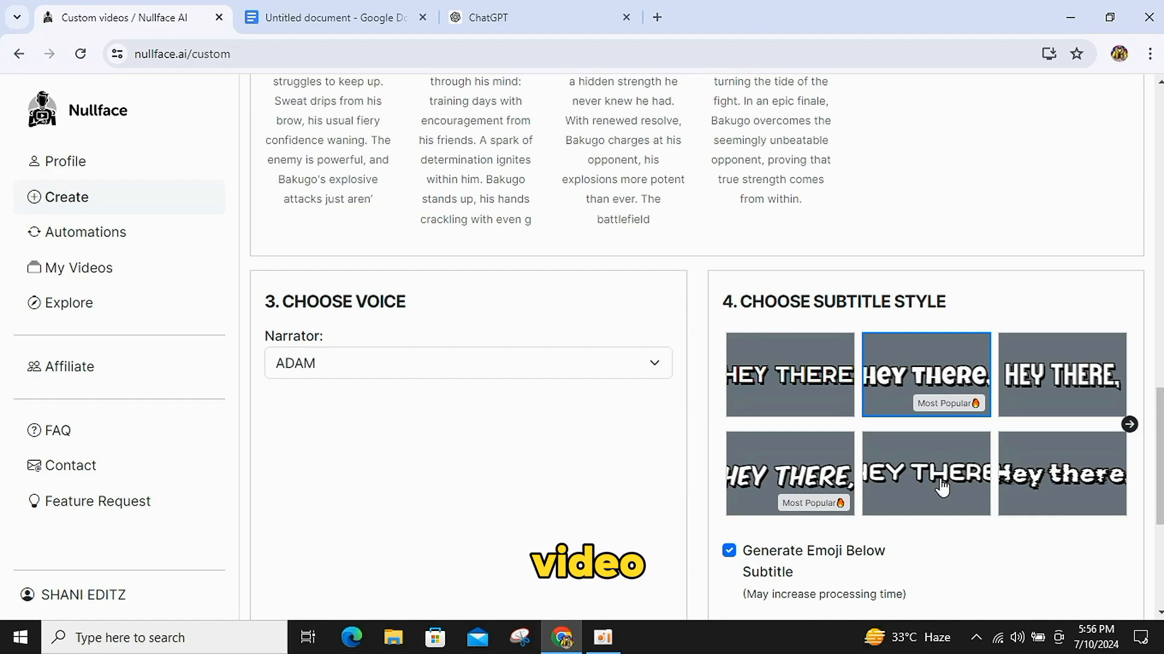
scroll("down", 3)
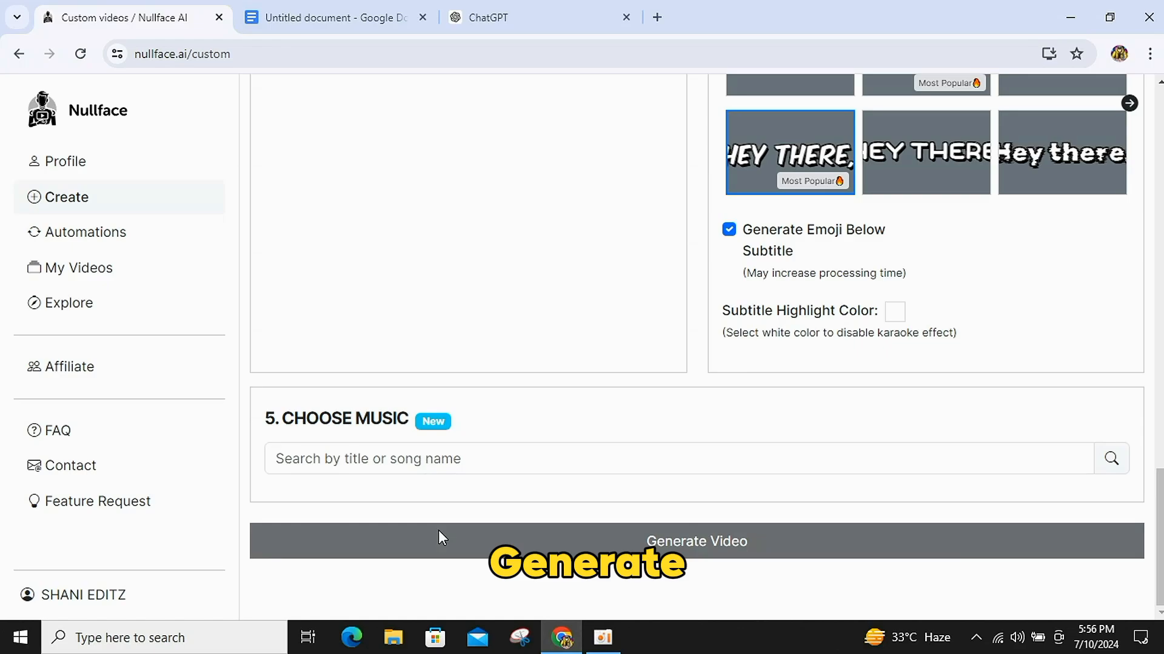
Generate the Bakugo video, then open a fresh form with an empty AI prompt.
left_click(695, 541)
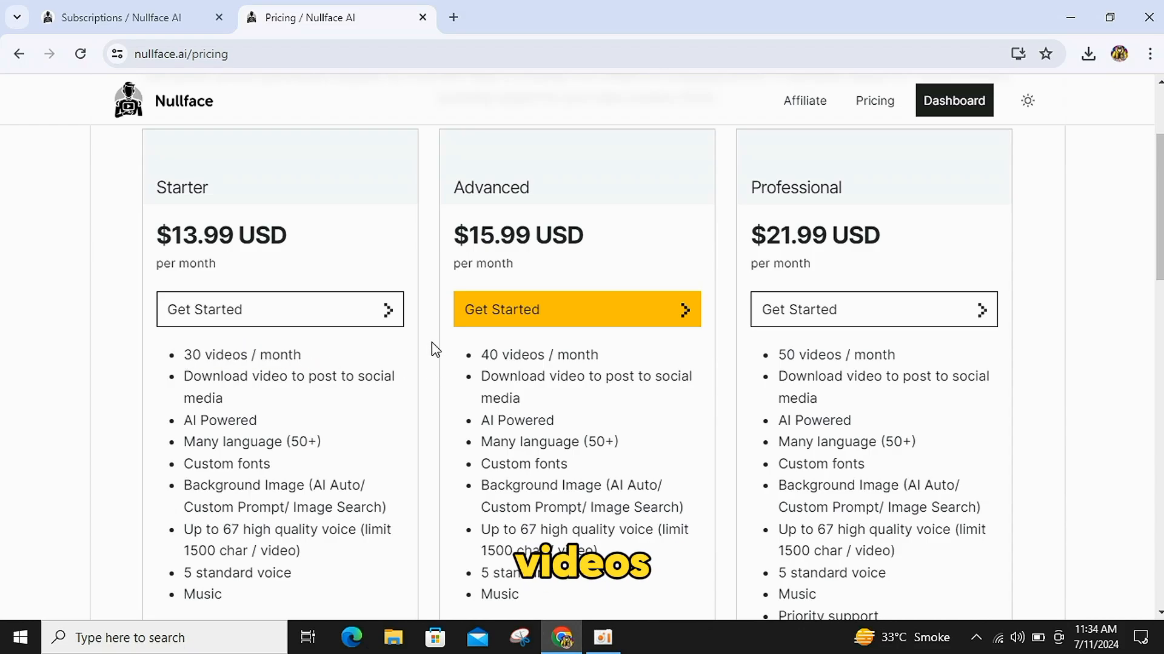
double_click(538, 354)
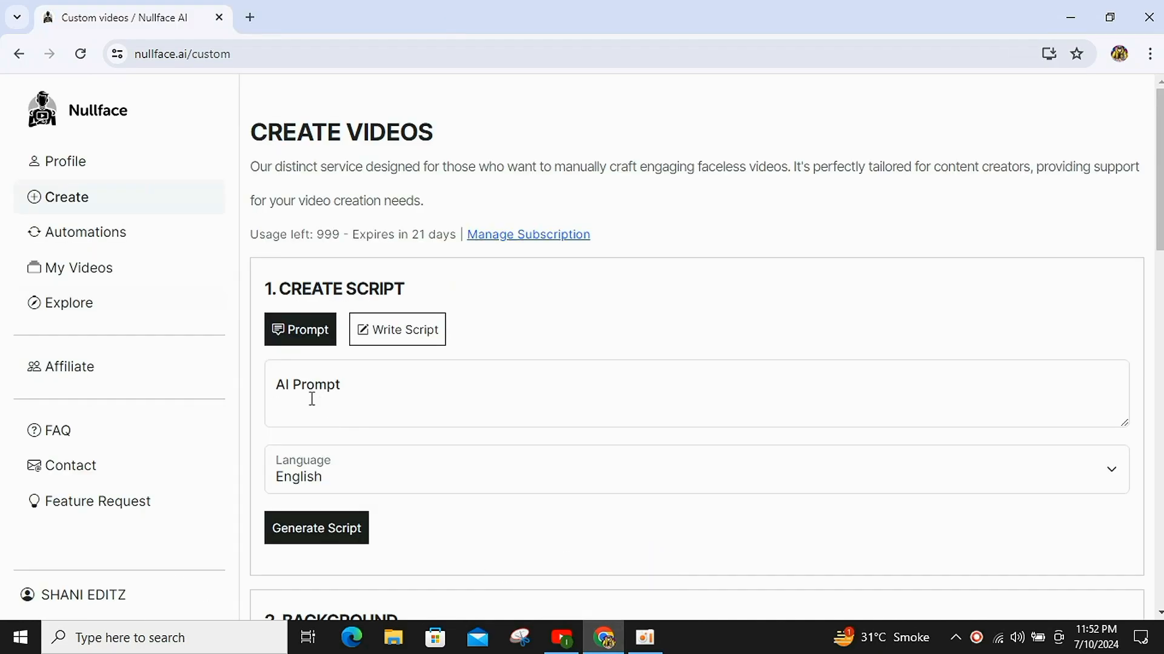
Paste the William James facts prompt, generate its video, and show all My Videos entries.
right_click(334, 393)
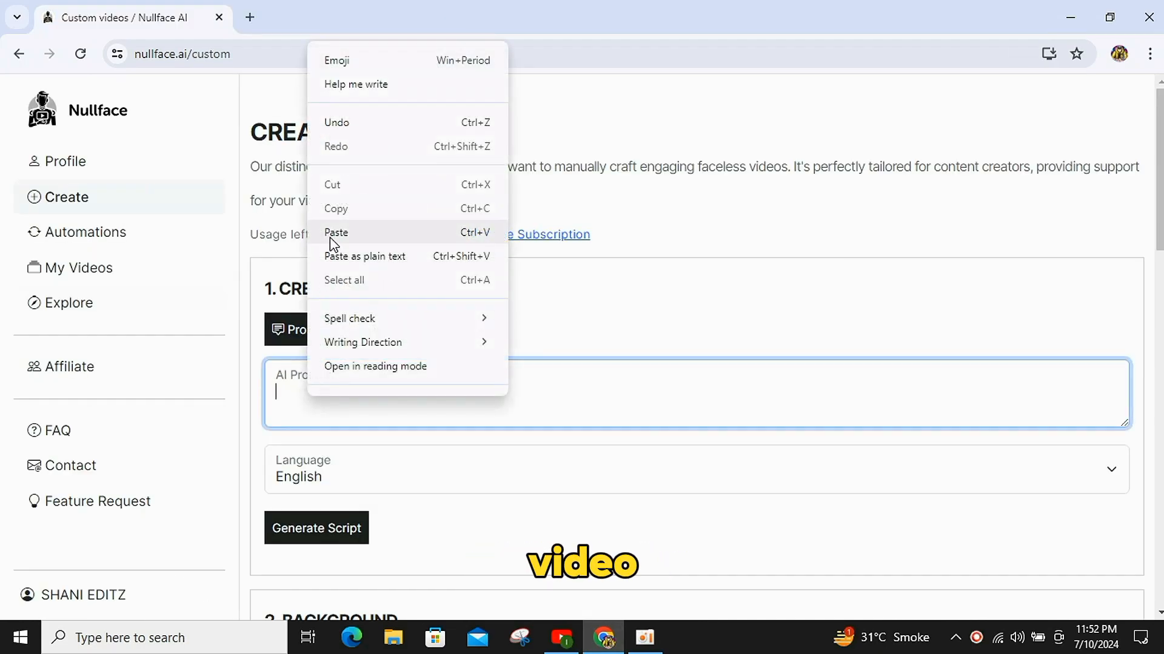
left_click(337, 232)
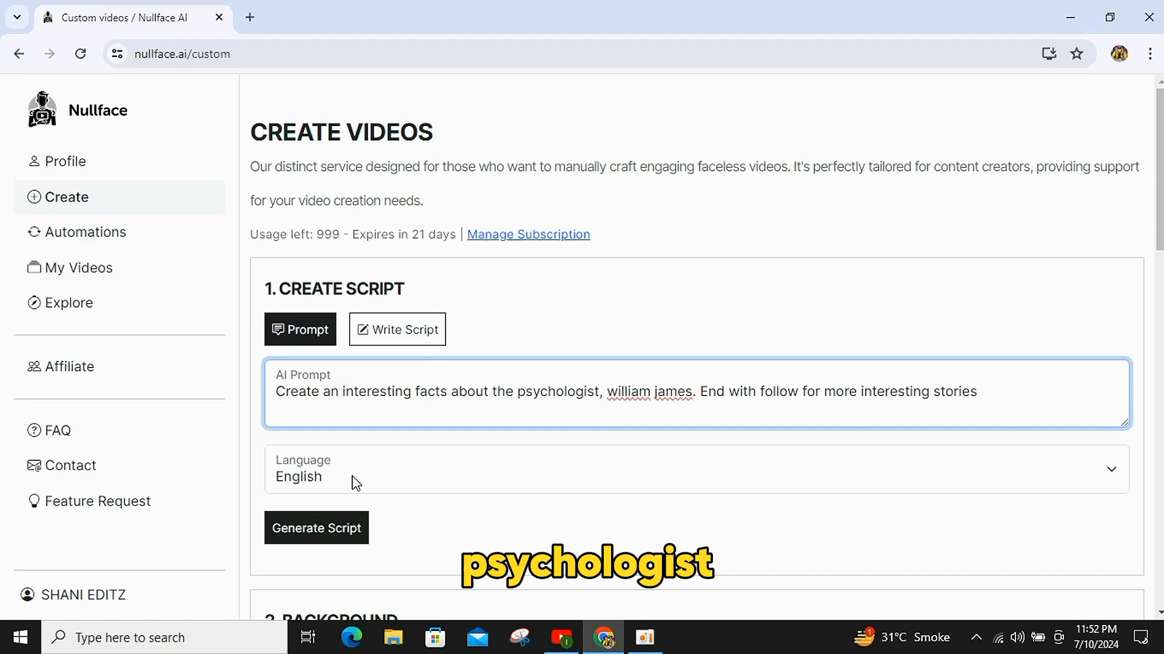
left_click(695, 469)
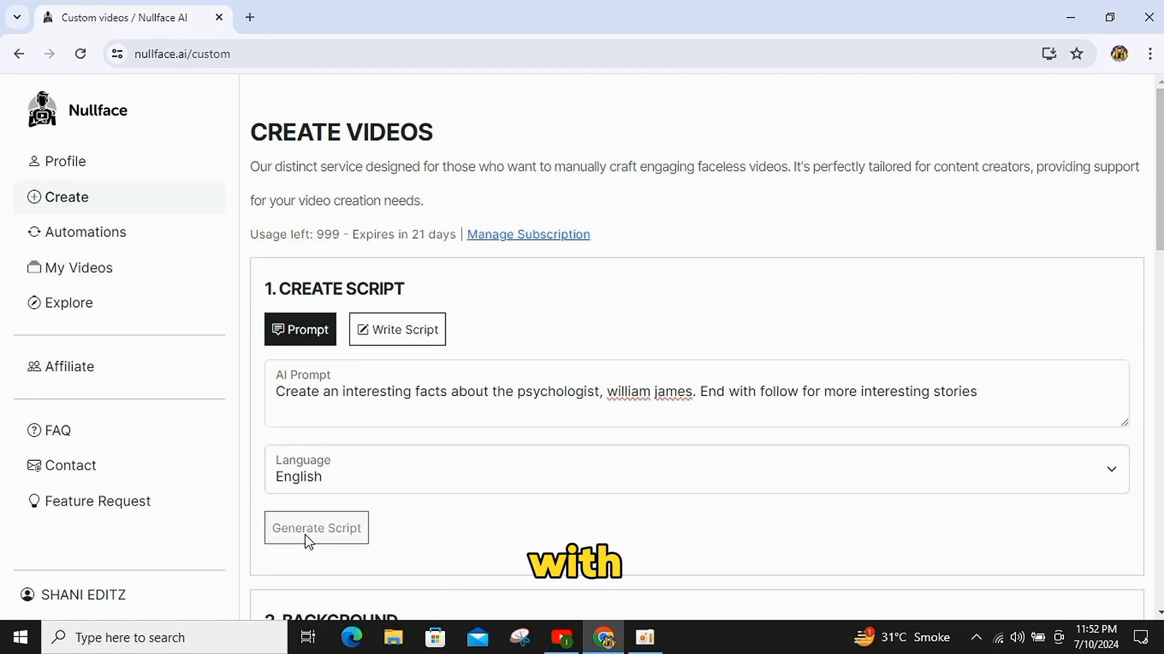
left_click(397, 330)
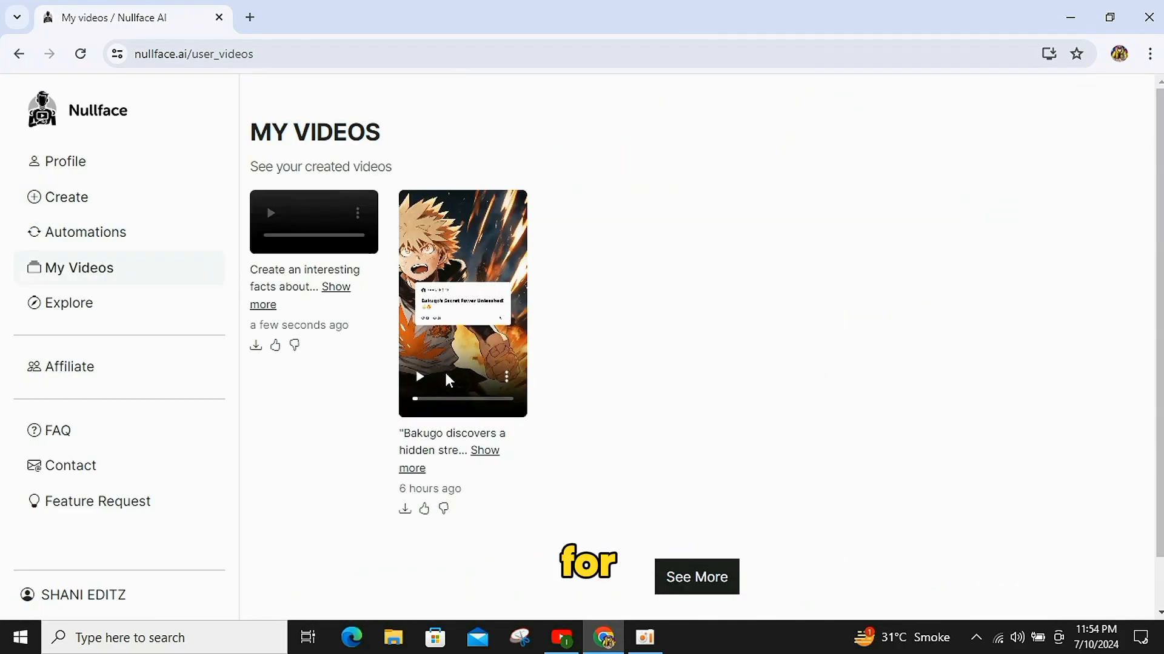
left_click(335, 287)
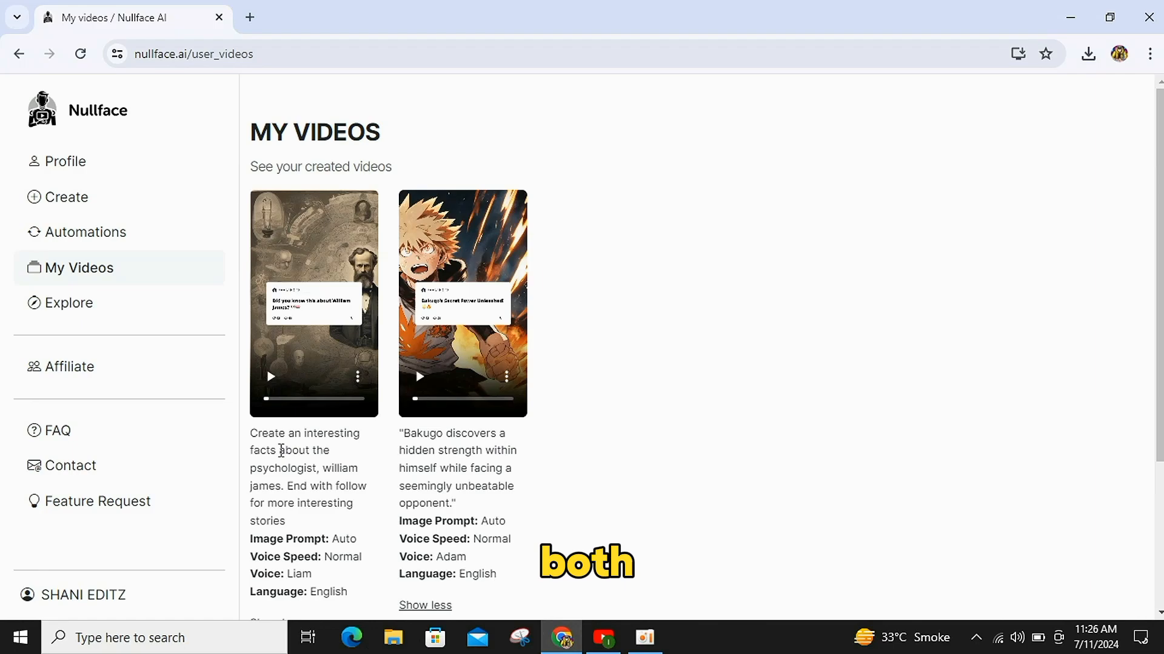